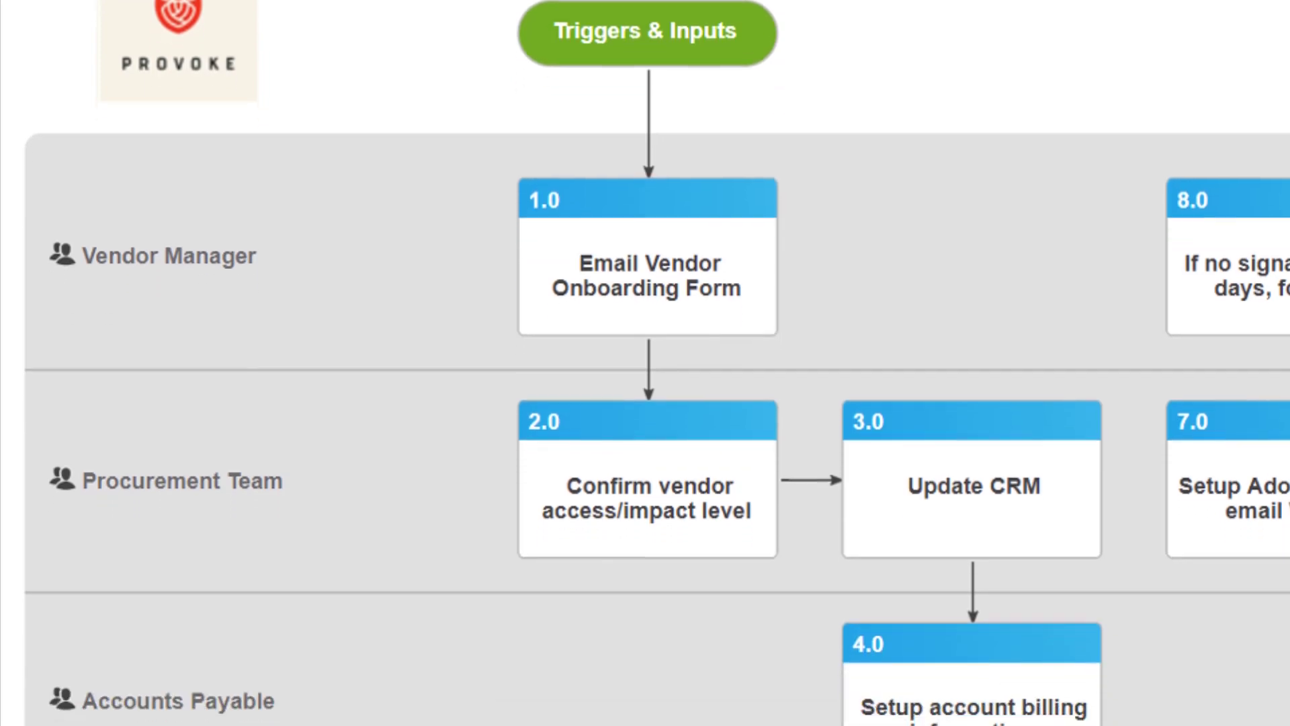
# Step: Add the 'Vendor Contact Information' heading and contact fields to the Nintex vendor form
pyautogui.scroll(-3)
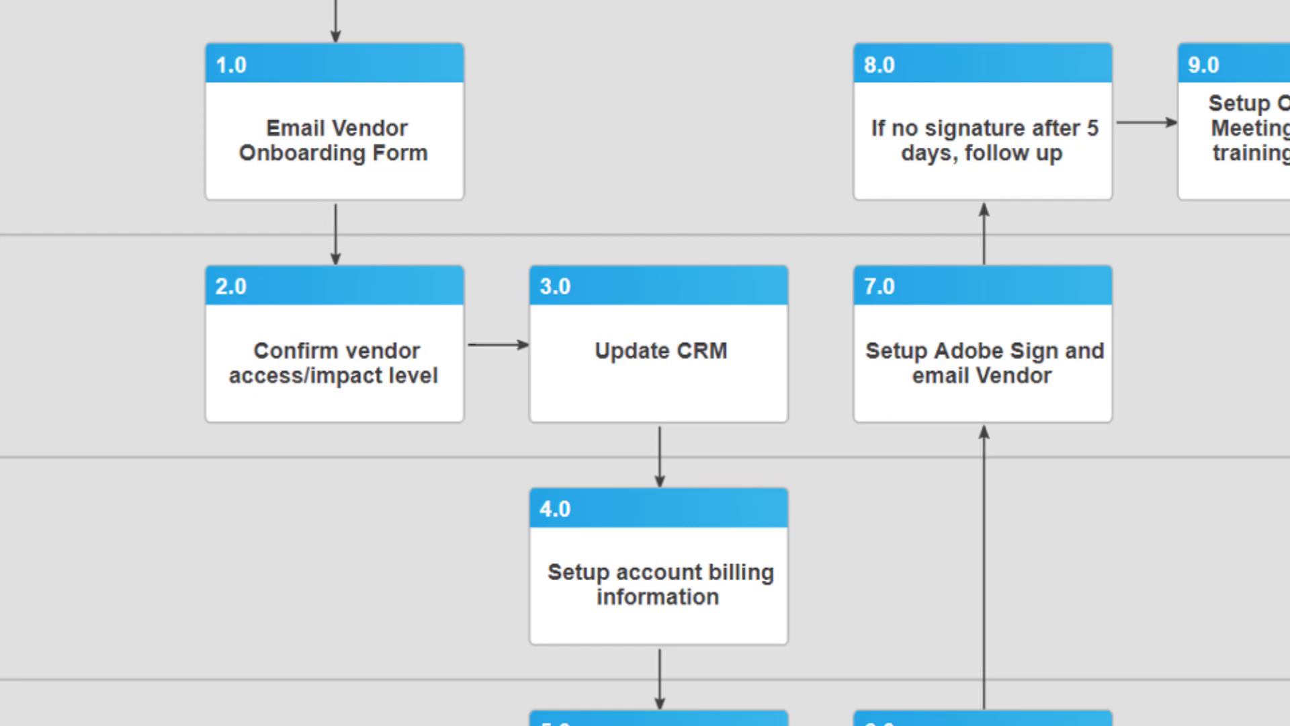
pyautogui.scroll(-3)
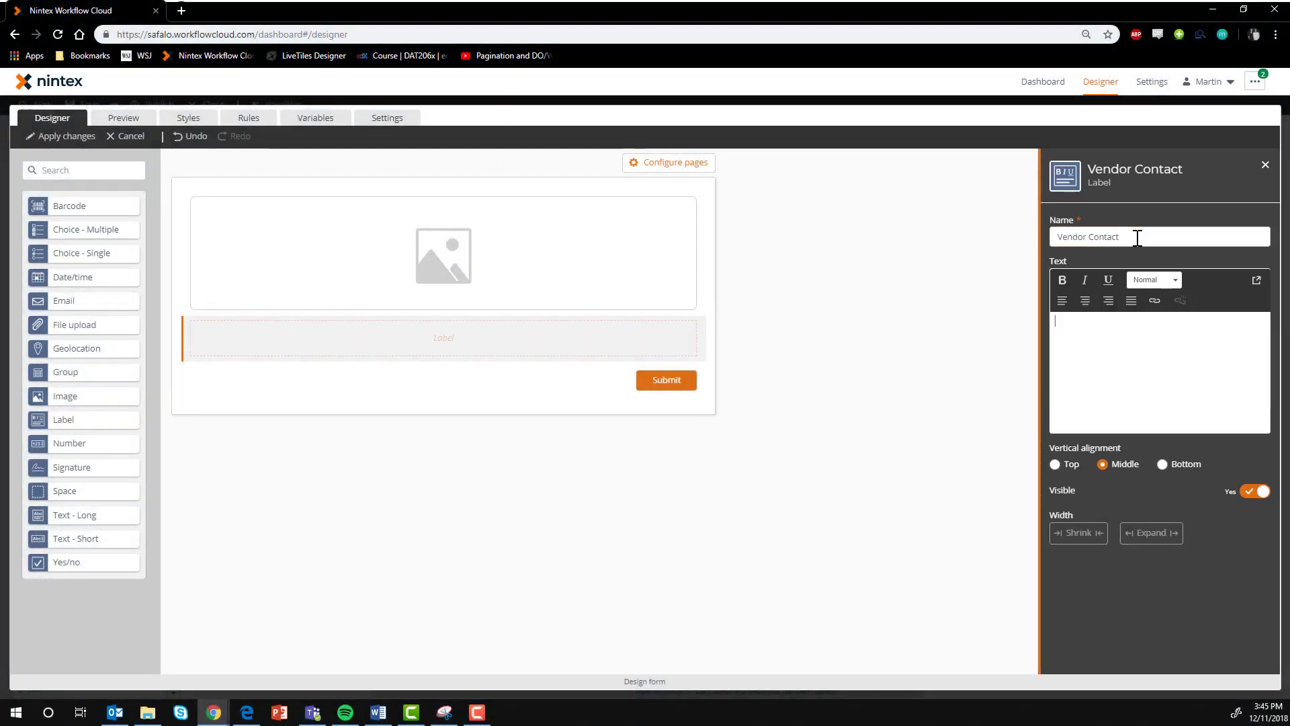
pyautogui.write('Vendor Contact Information')
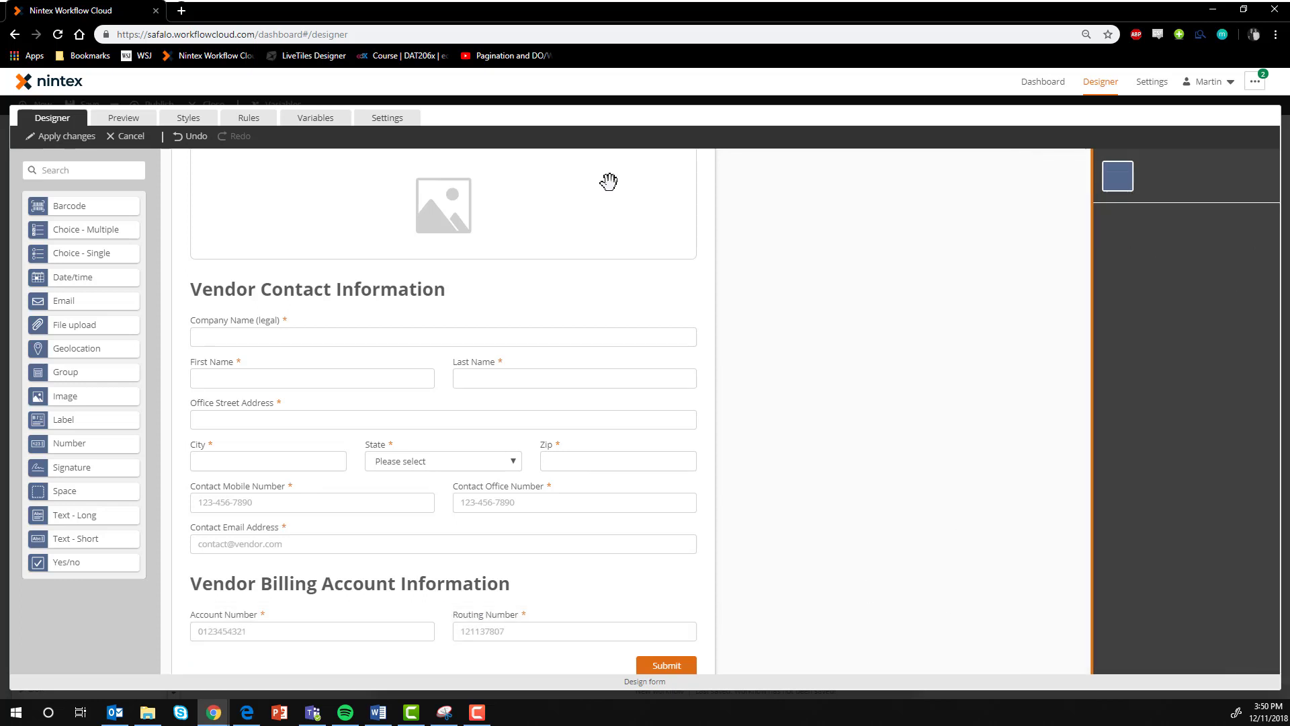
pyautogui.click(123, 117)
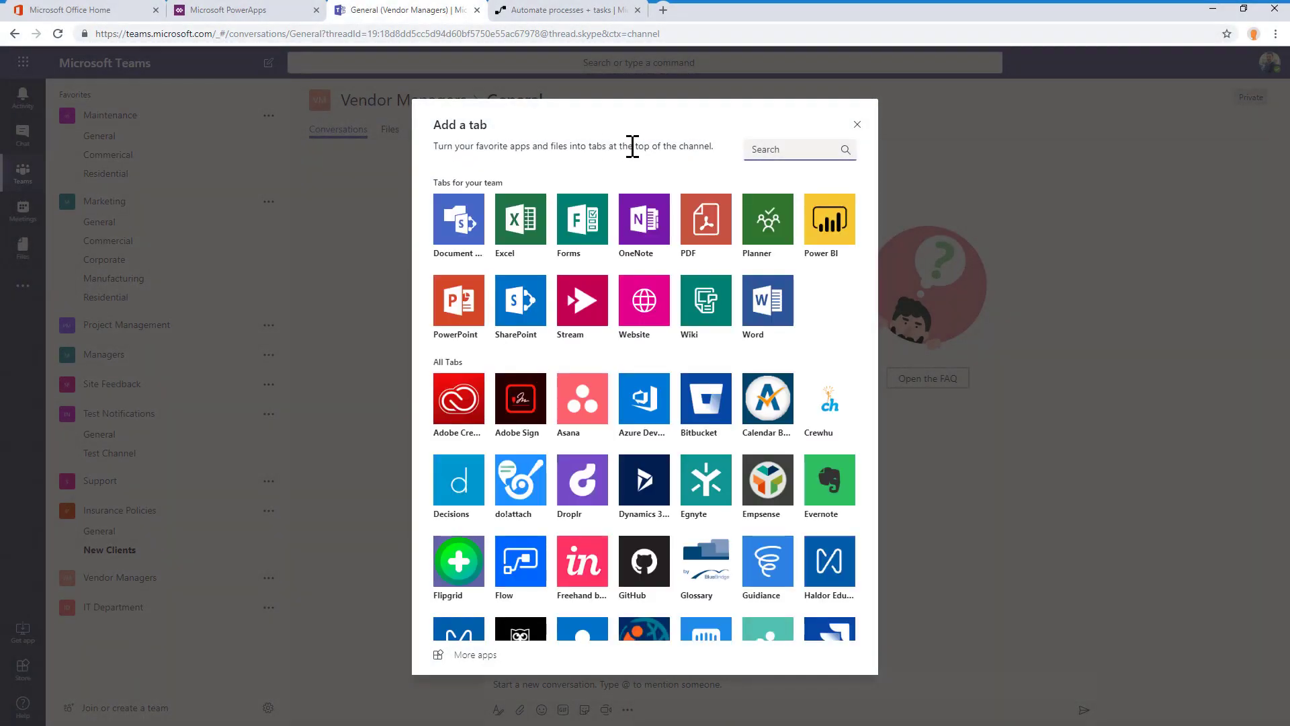
# Step: Add a Forms tab to the channel with a shared form named 'Vendor Information'
pyautogui.click(580, 217)
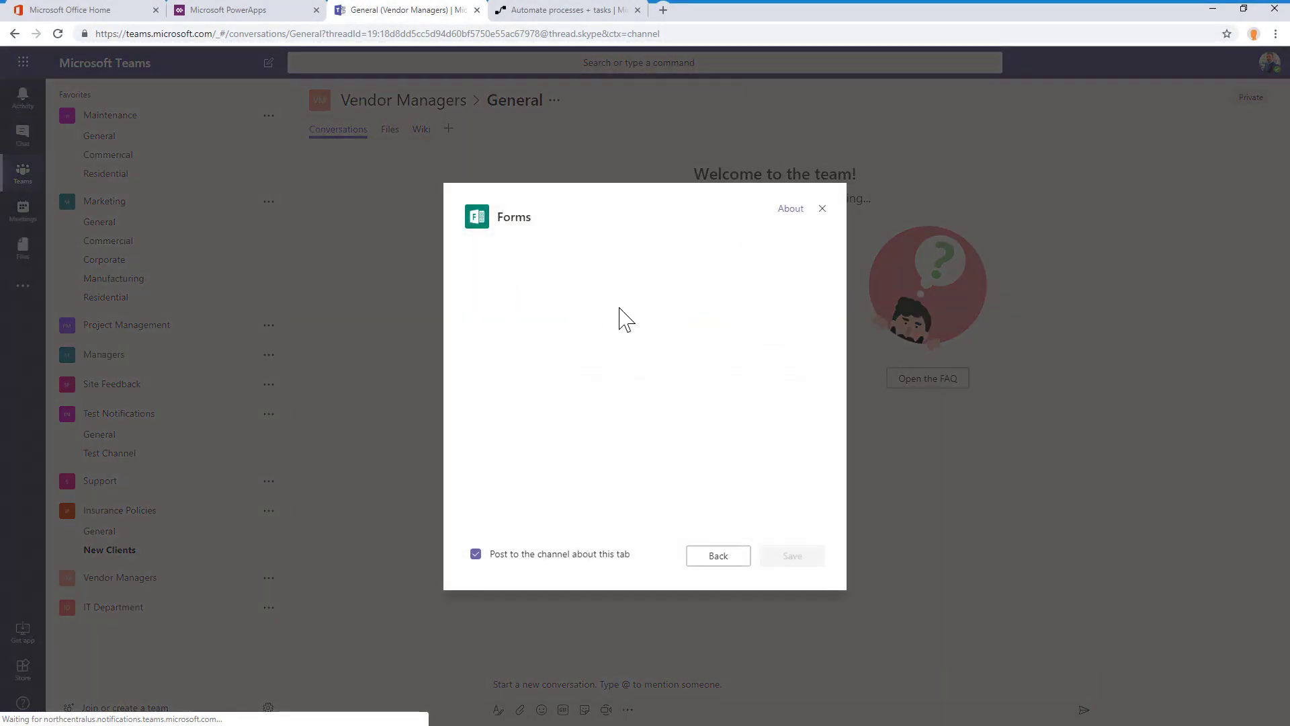
pyautogui.write('Vendor Inform')
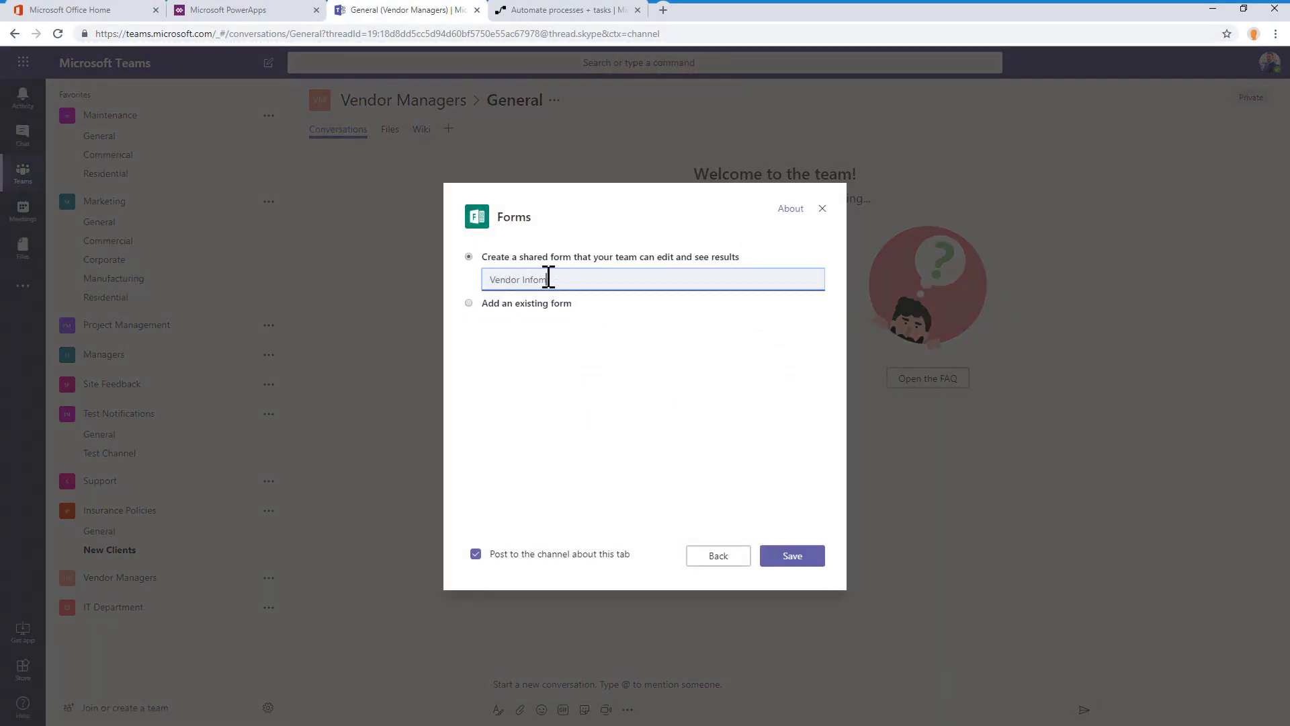
pyautogui.click(790, 556)
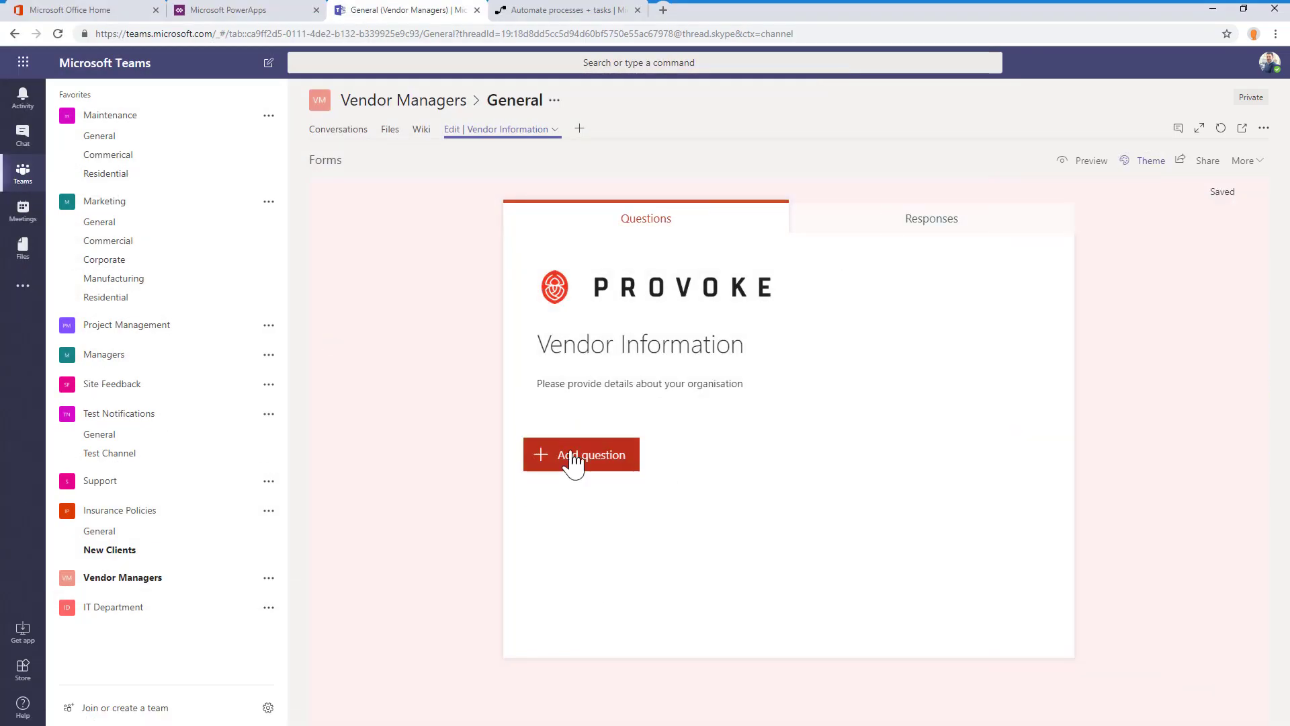
# Step: Add text questions to the form, including Last name, and begin one starting 'Payme'
pyautogui.click(580, 454)
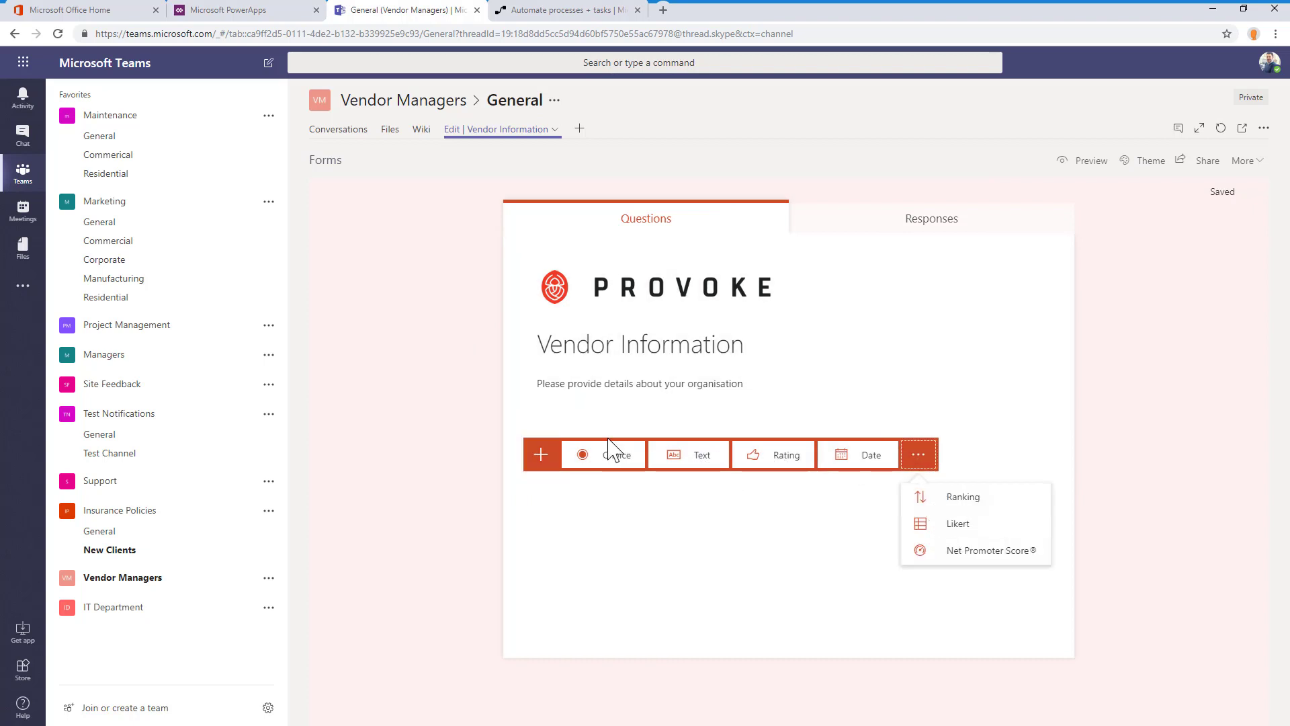
pyautogui.click(702, 454)
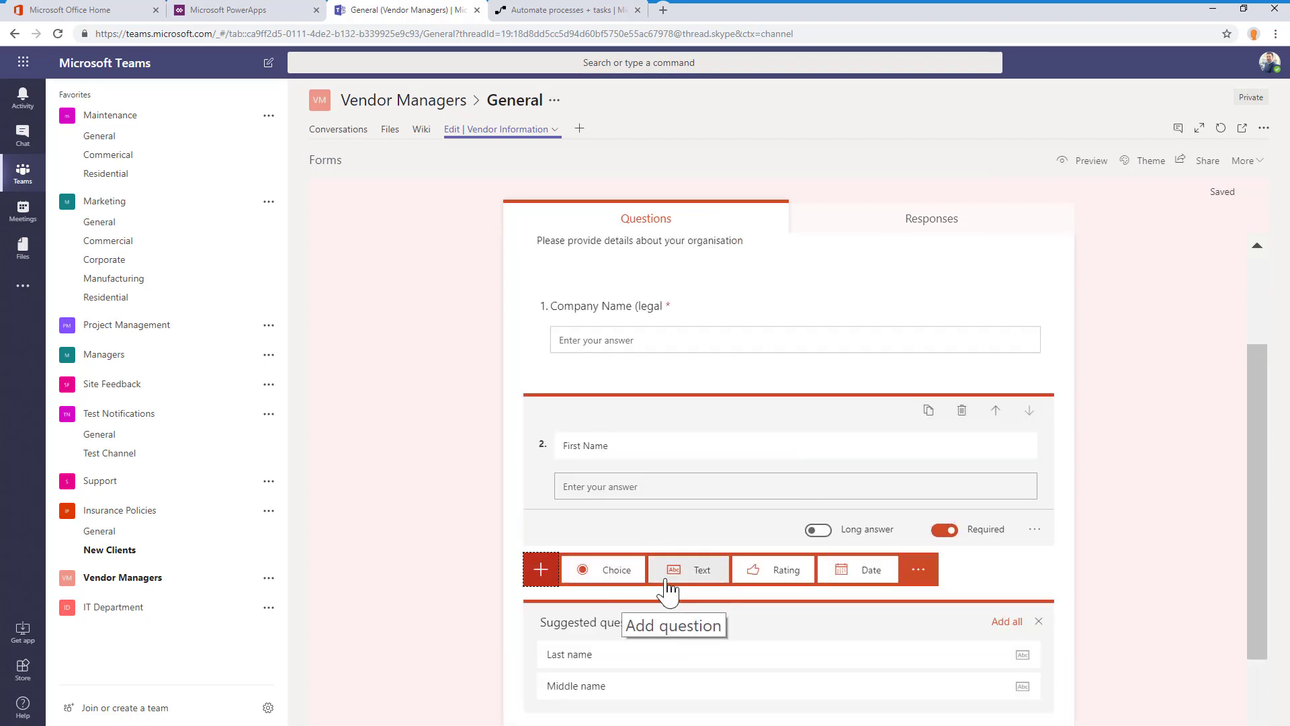
pyautogui.click(569, 653)
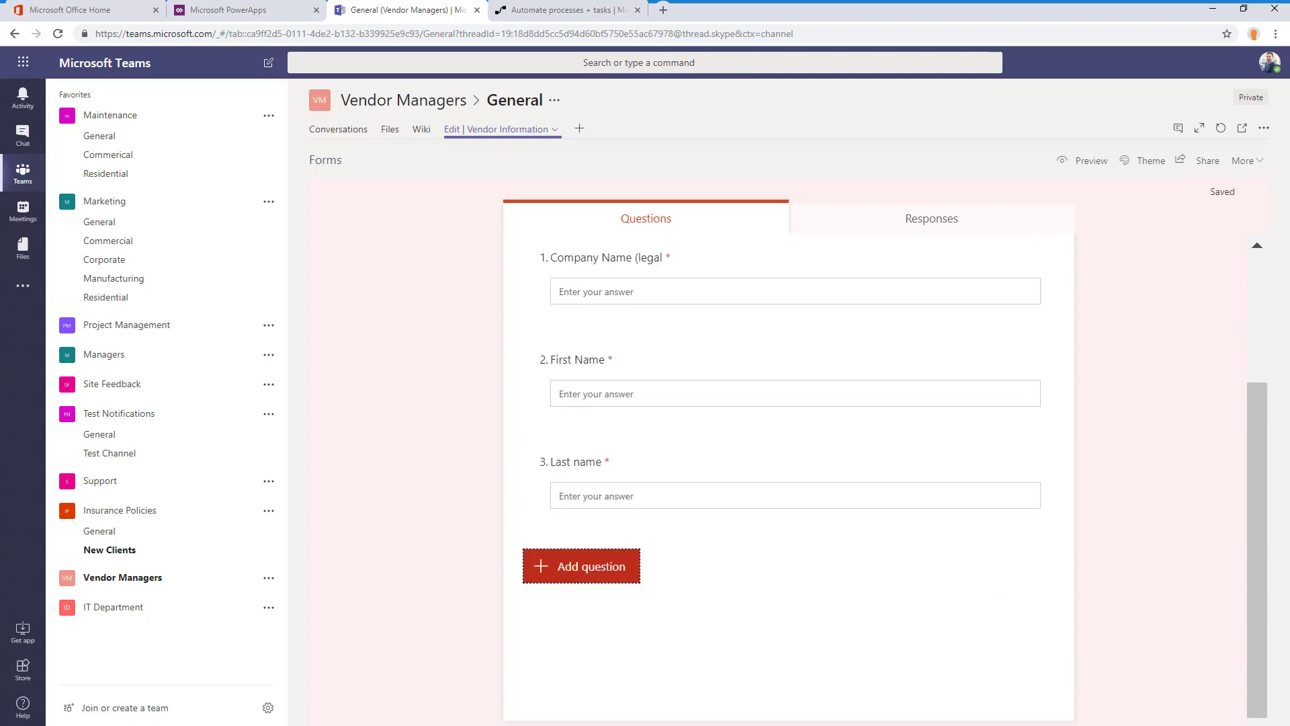
pyautogui.click(580, 565)
pyautogui.write('Mobile Number')
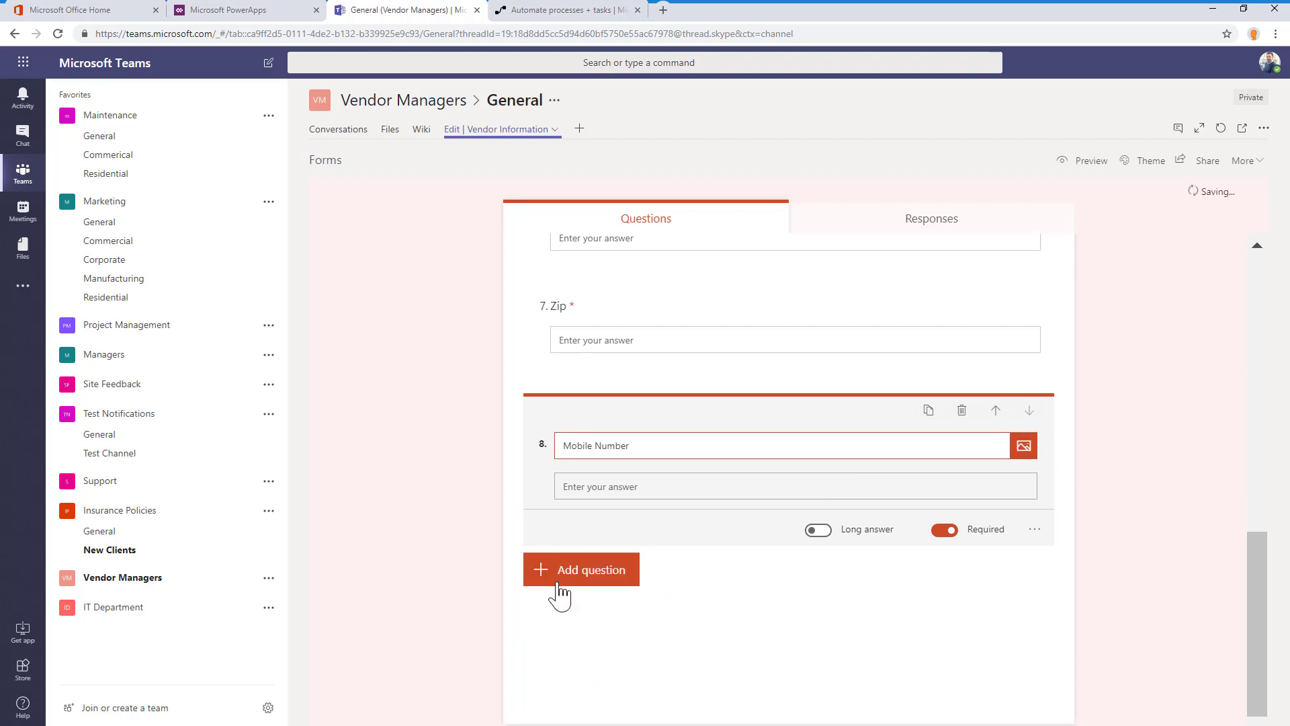
pyautogui.click(580, 569)
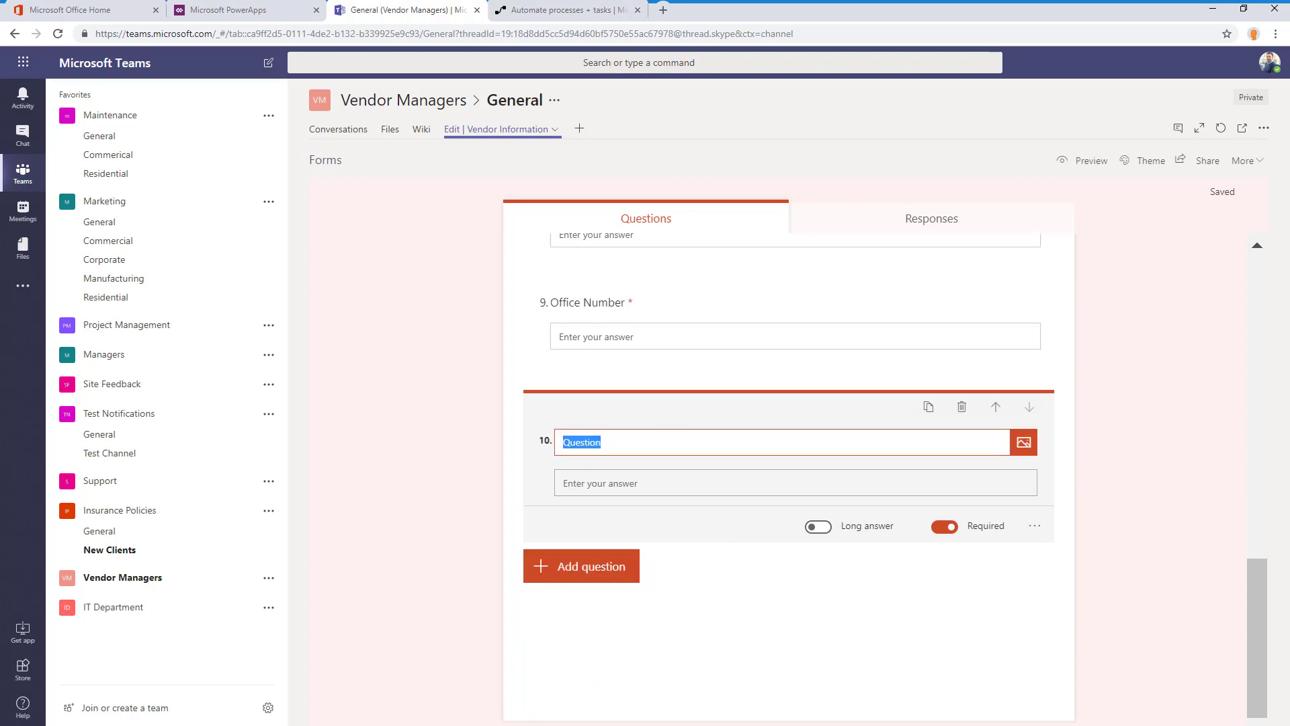
pyautogui.write('Payme')
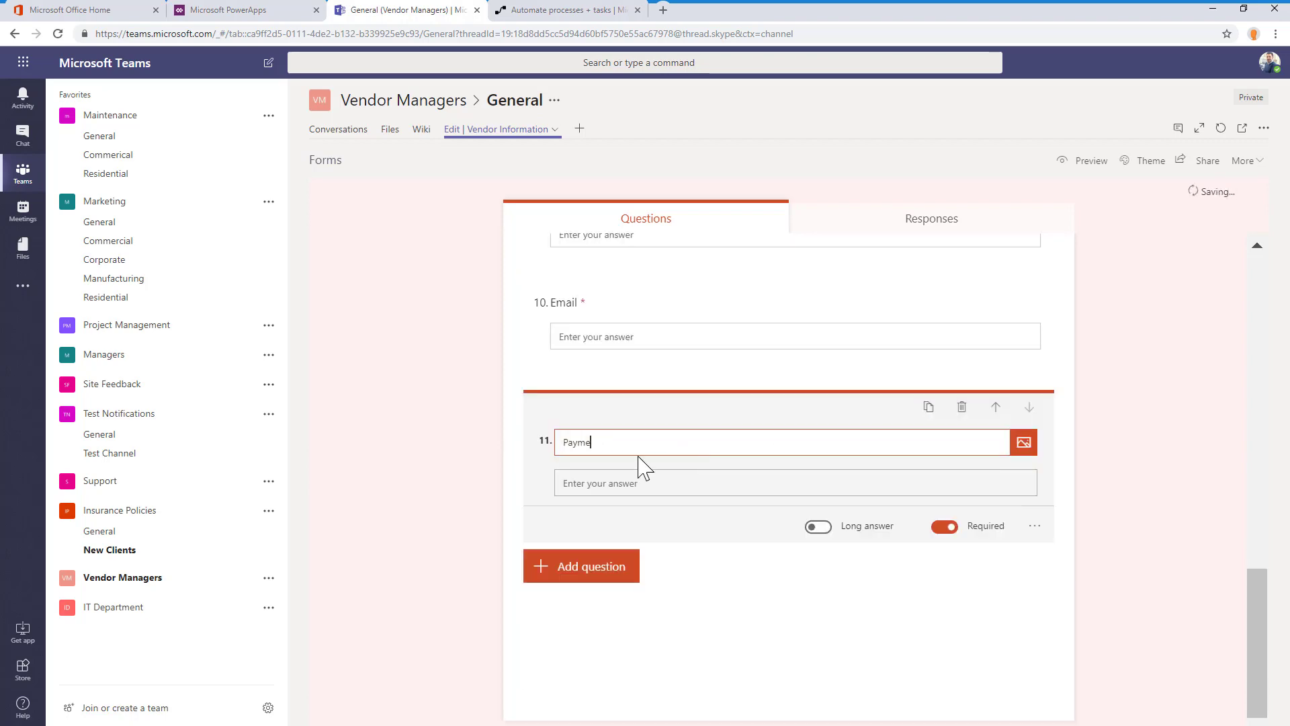